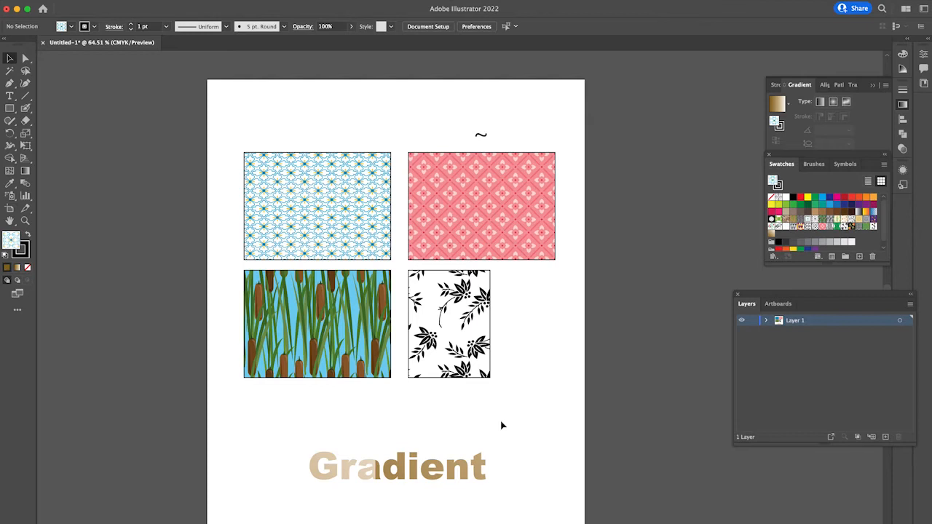
{"action": "mouse_move", "coordinate": [511, 381]}
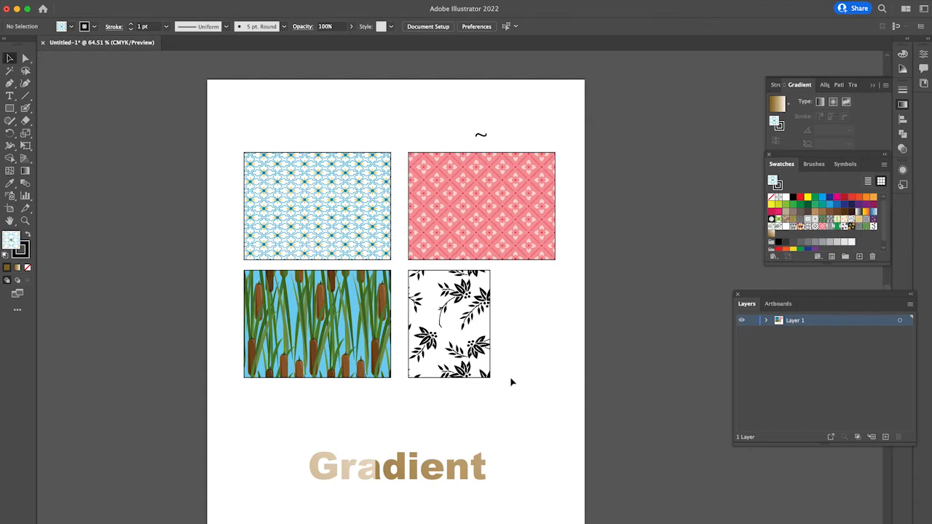
{"action": "mouse_move", "coordinate": [328, 217]}
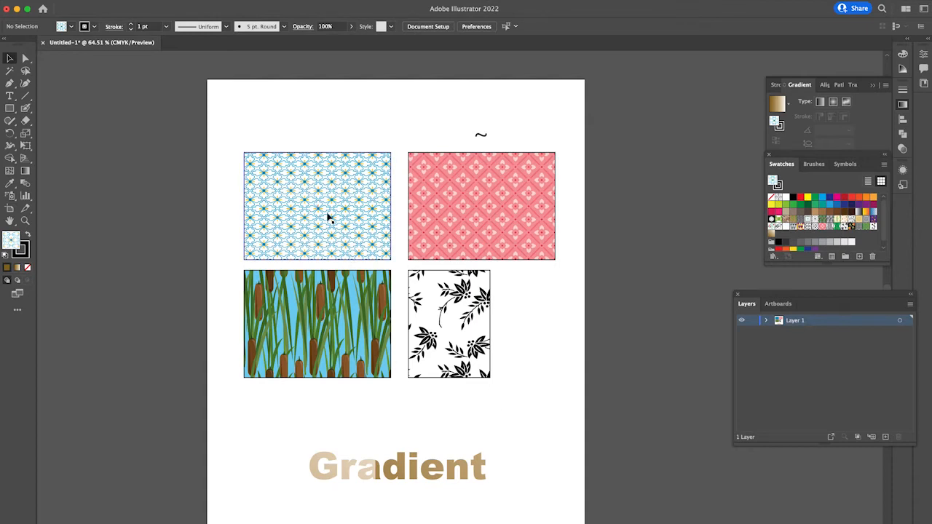
{"action": "mouse_move", "coordinate": [347, 315]}
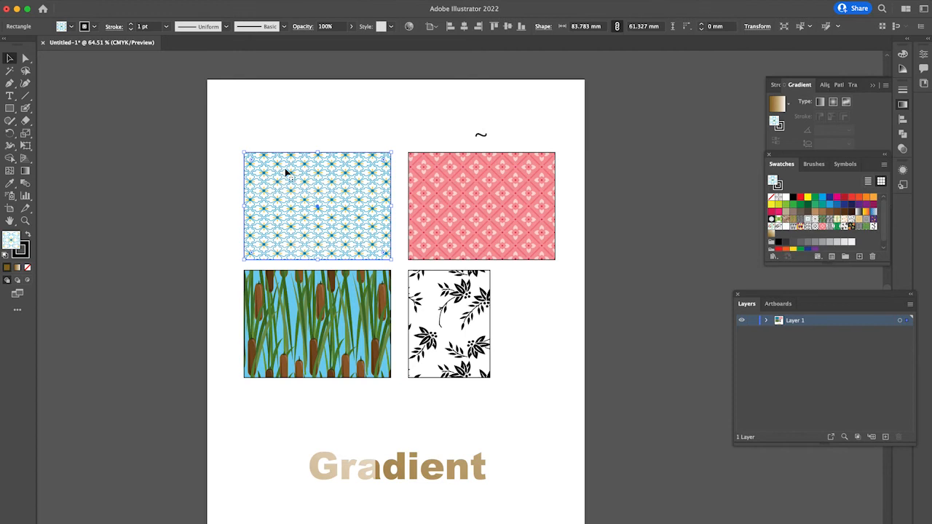
Deselect everything, then select the top-left blue patterned rectangle for transforming
{"action": "left_click", "coordinate": [299, 211]}
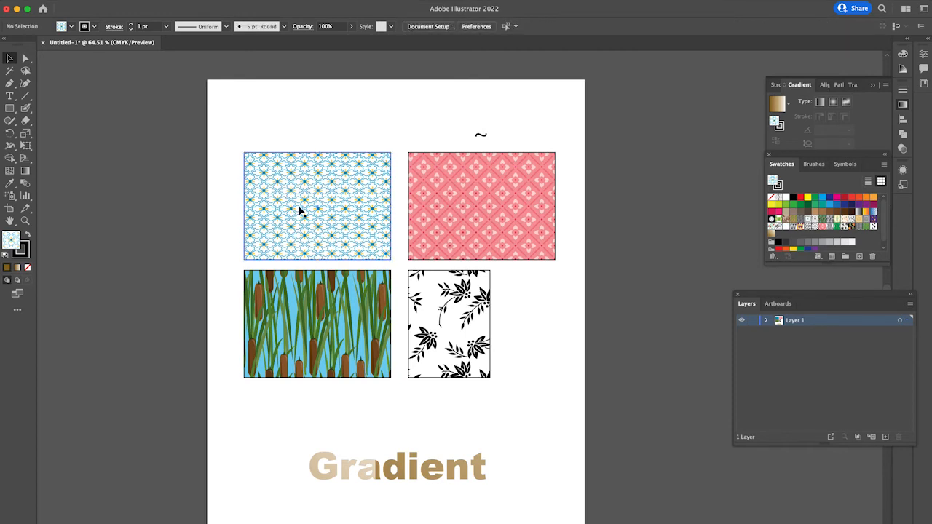
{"action": "mouse_move", "coordinate": [388, 196]}
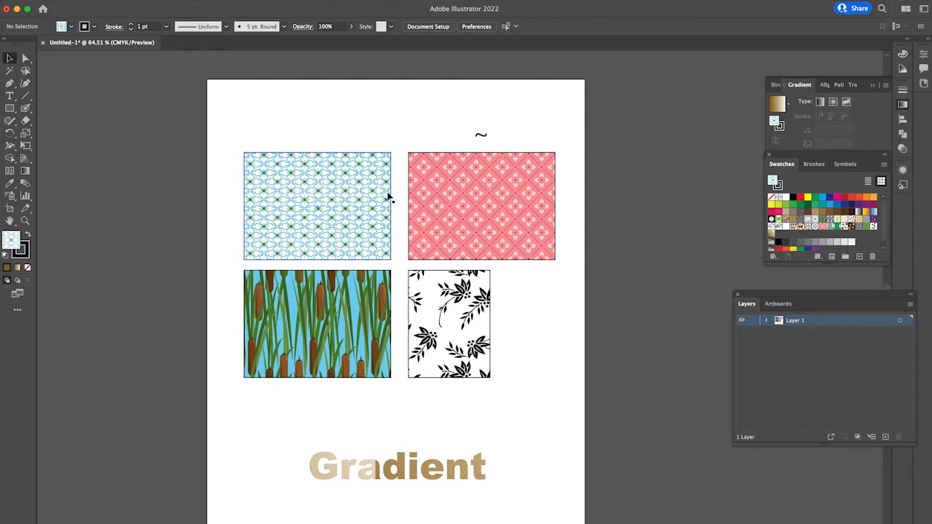
{"action": "mouse_move", "coordinate": [304, 198]}
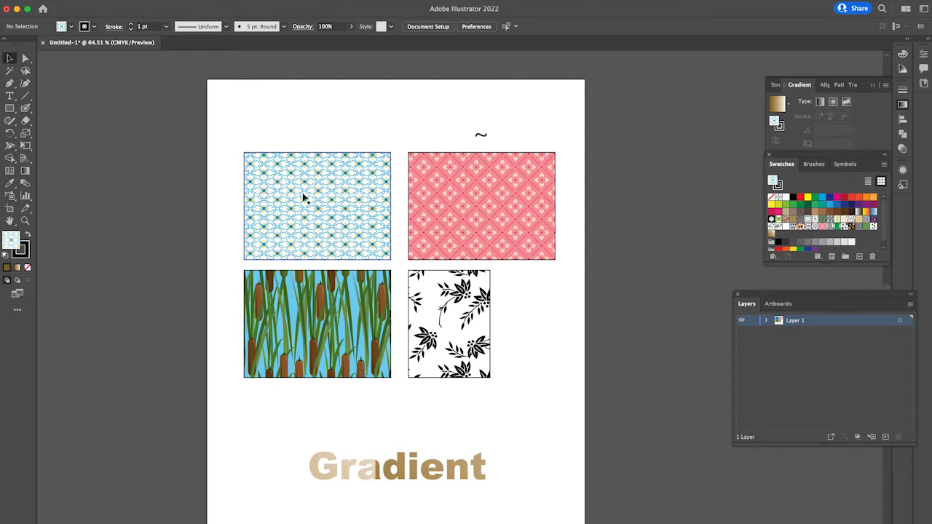
{"action": "left_click", "coordinate": [318, 205]}
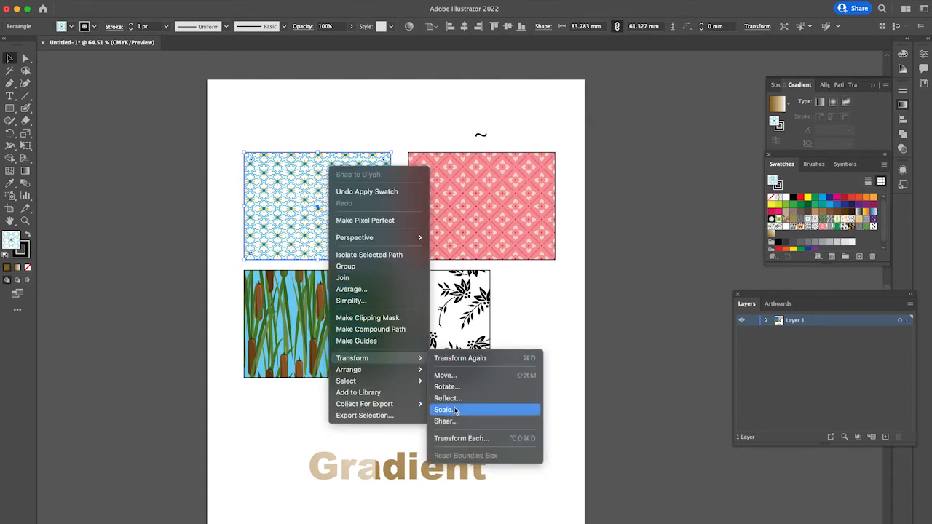
Scale the rectangle's pattern to Uniform 200% with Transform Objects off and Transform Patterns on
{"action": "left_click", "coordinate": [443, 409]}
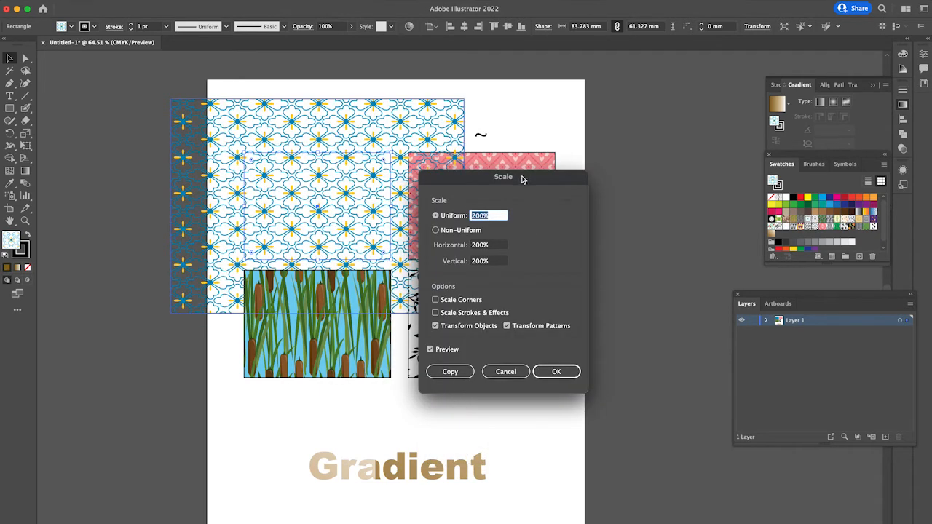
{"action": "left_click_drag", "start_coordinate": [502, 176], "coordinate": [602, 175]}
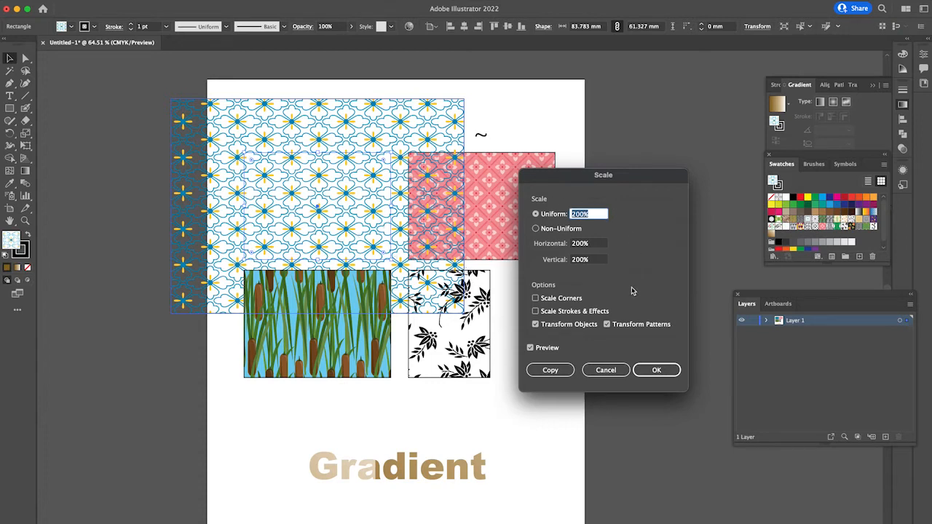
{"action": "mouse_move", "coordinate": [688, 326]}
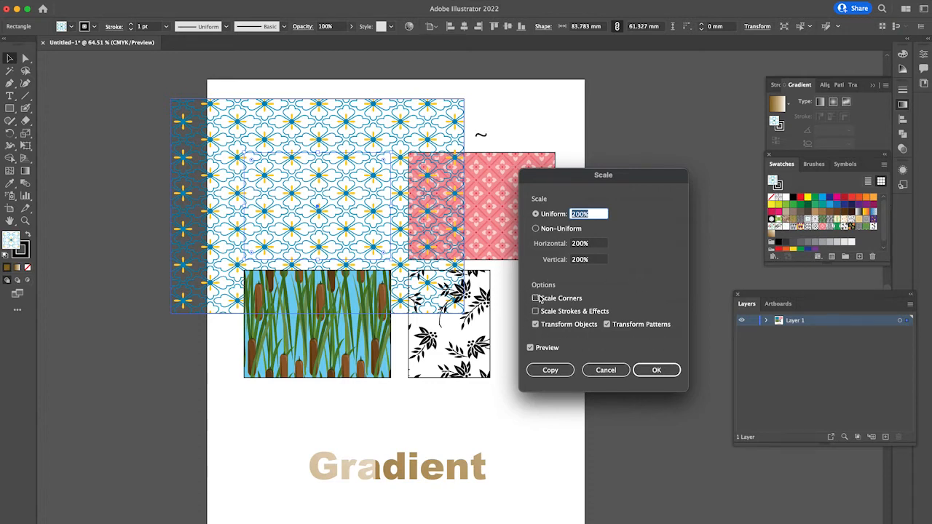
{"action": "left_click", "coordinate": [606, 323]}
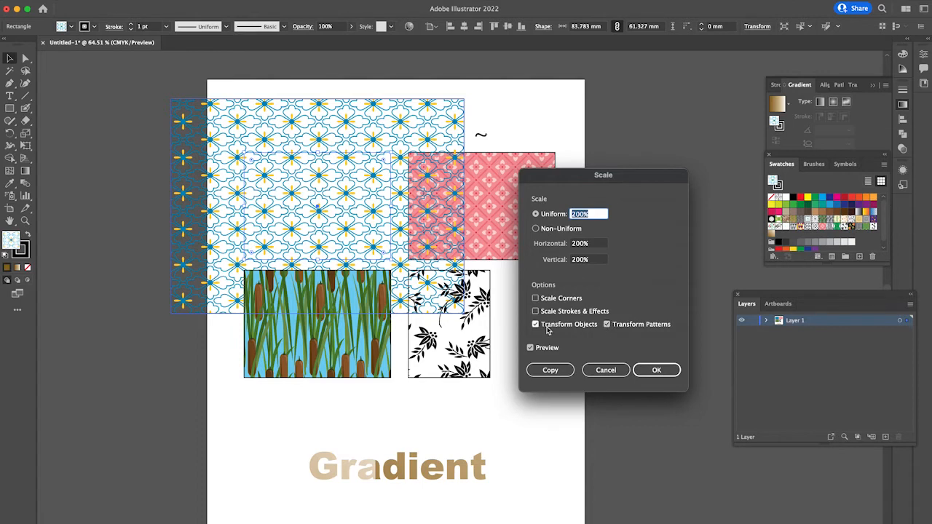
{"action": "mouse_move", "coordinate": [582, 332]}
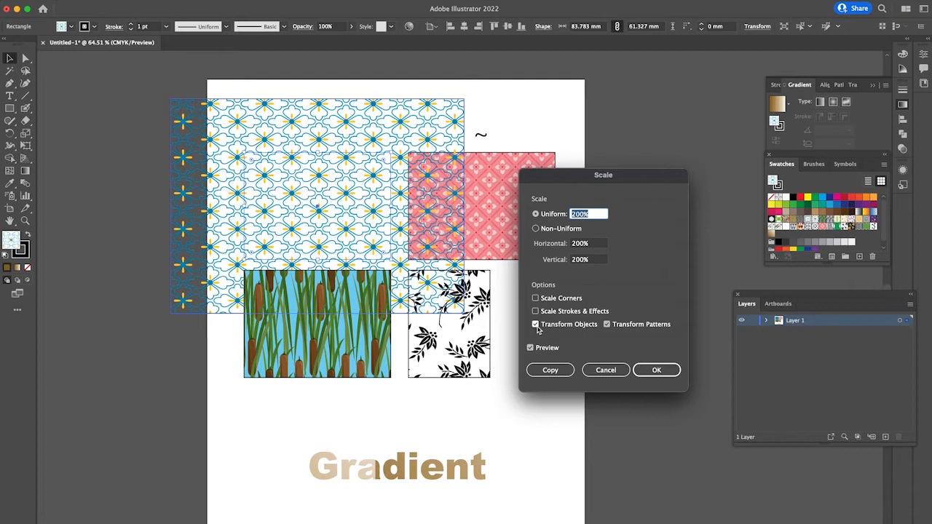
{"action": "left_click", "coordinate": [536, 323]}
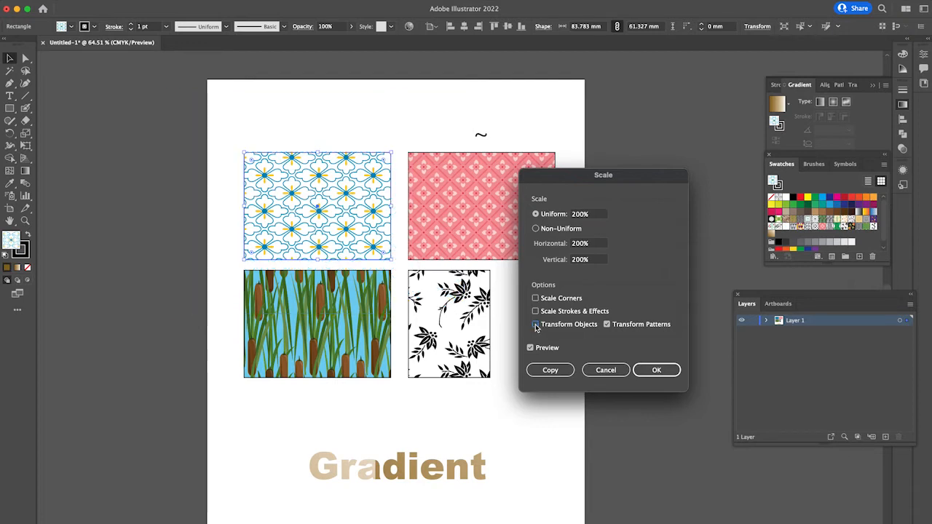
{"action": "left_click", "coordinate": [536, 323]}
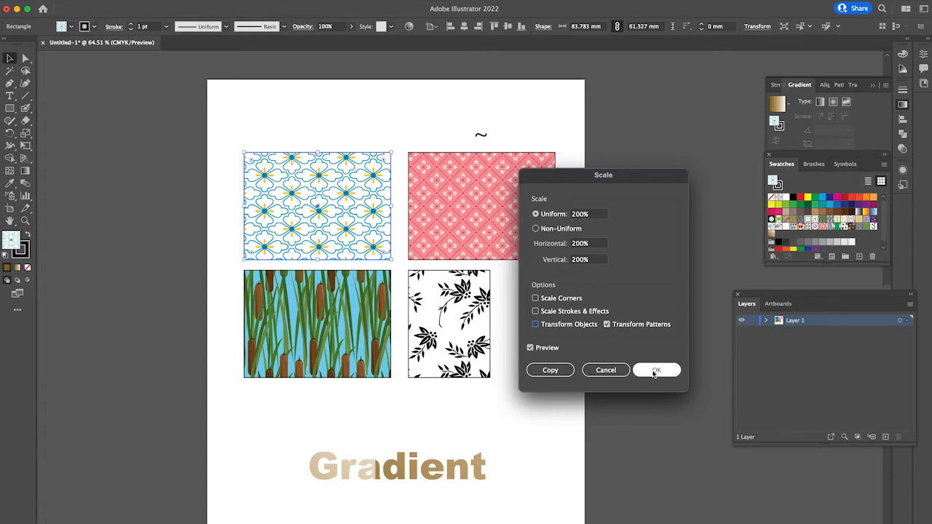
{"action": "left_click", "coordinate": [655, 369]}
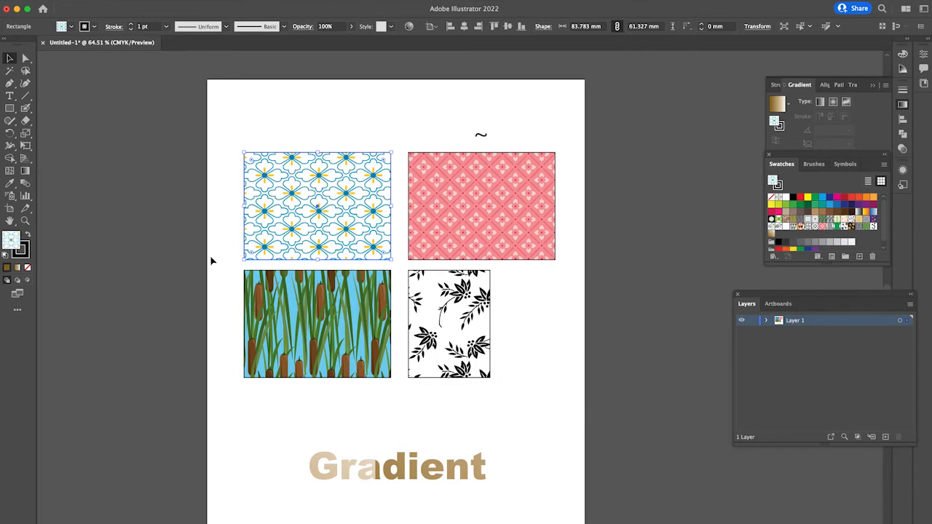
Scale the cattail rectangle's pattern to 50% with only Transform Patterns enabled
{"action": "left_click", "coordinate": [211, 265]}
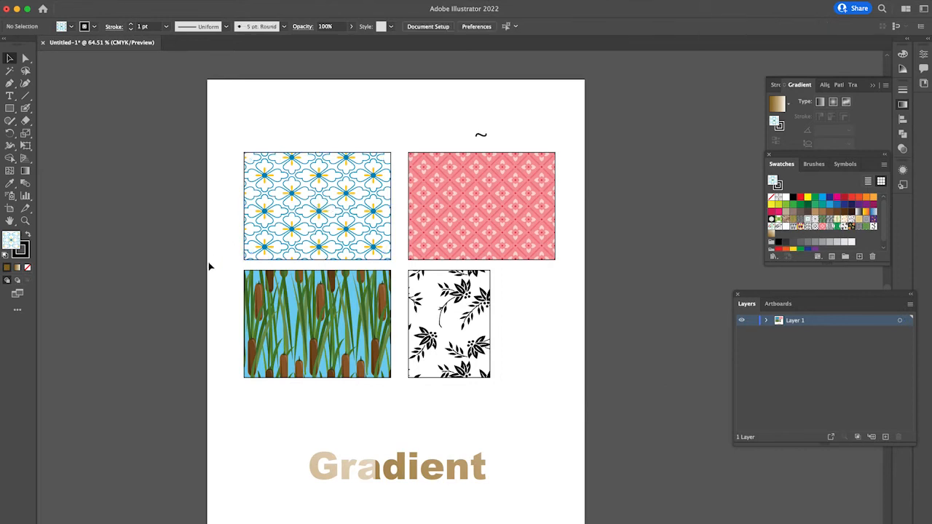
{"action": "left_click", "coordinate": [318, 323]}
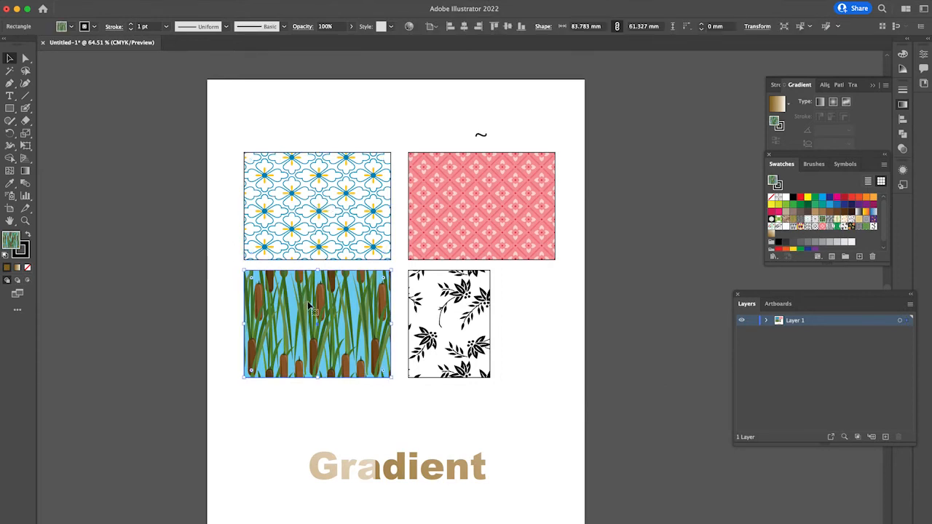
{"action": "right_click", "coordinate": [306, 306]}
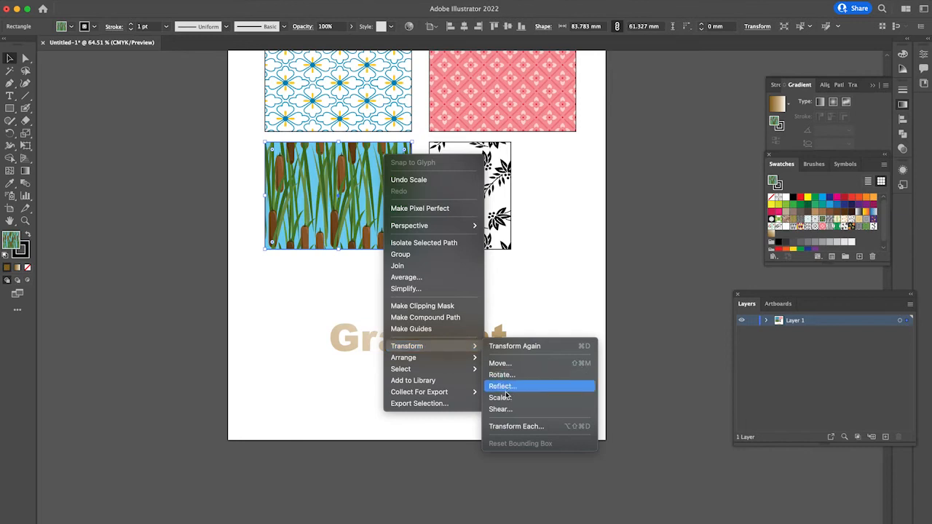
{"action": "left_click", "coordinate": [499, 396]}
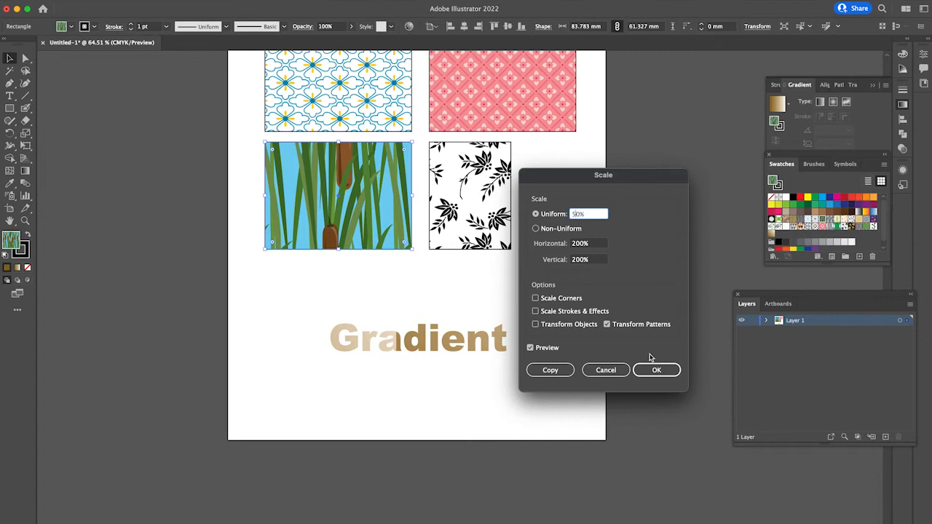
{"action": "left_click", "coordinate": [656, 370]}
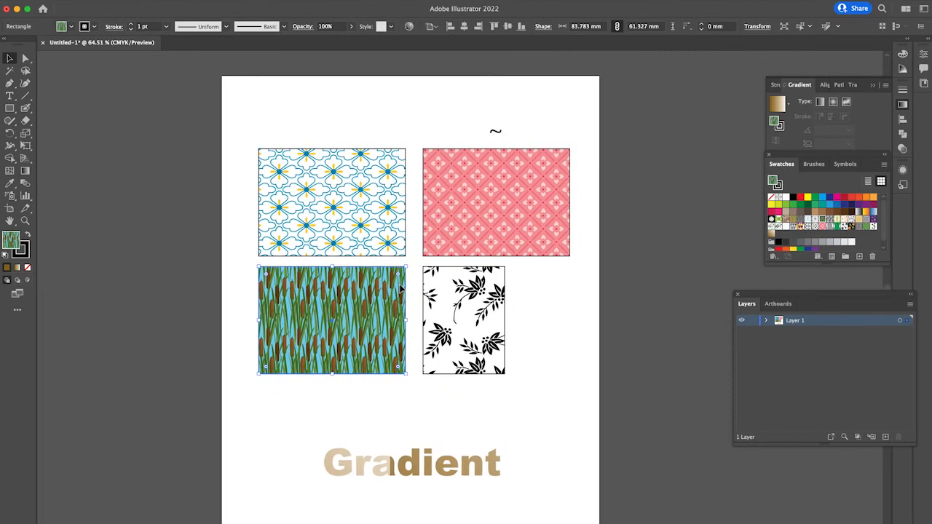
{"action": "mouse_move", "coordinate": [326, 299]}
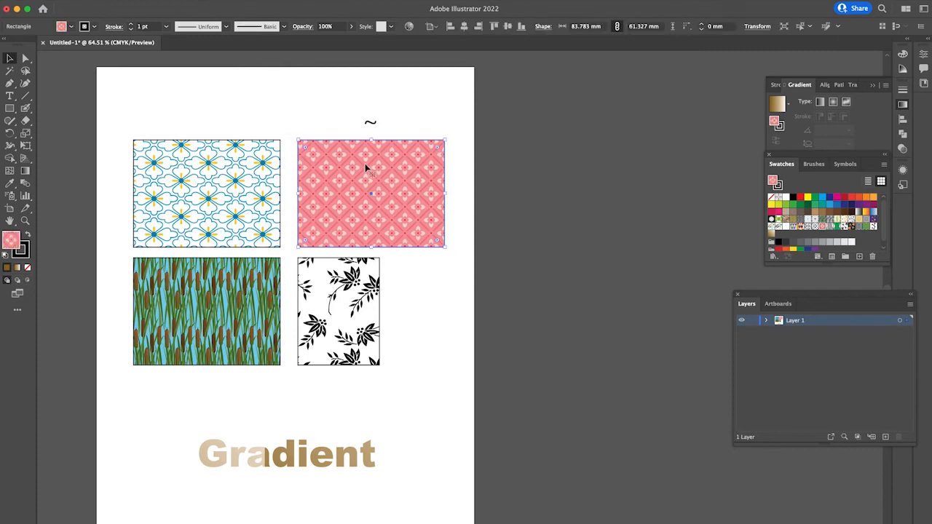
{"action": "mouse_move", "coordinate": [358, 119]}
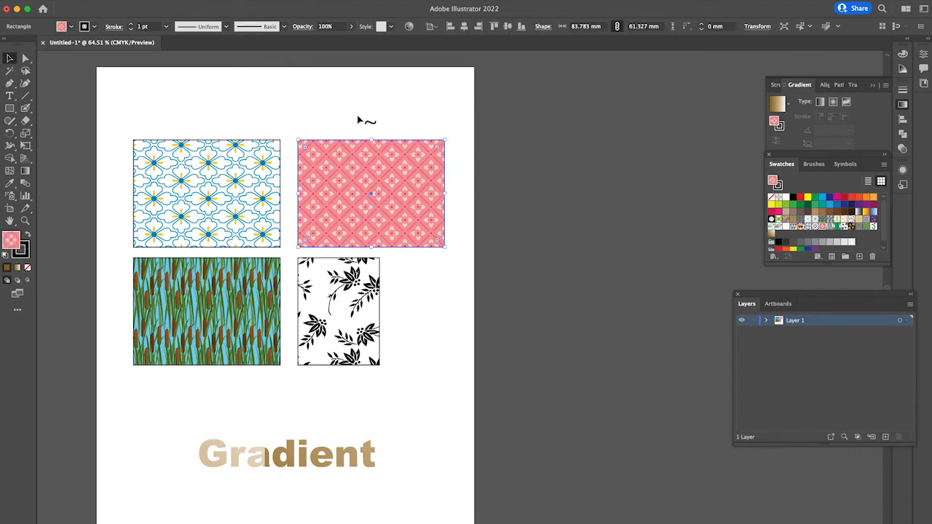
{"action": "mouse_move", "coordinate": [378, 122]}
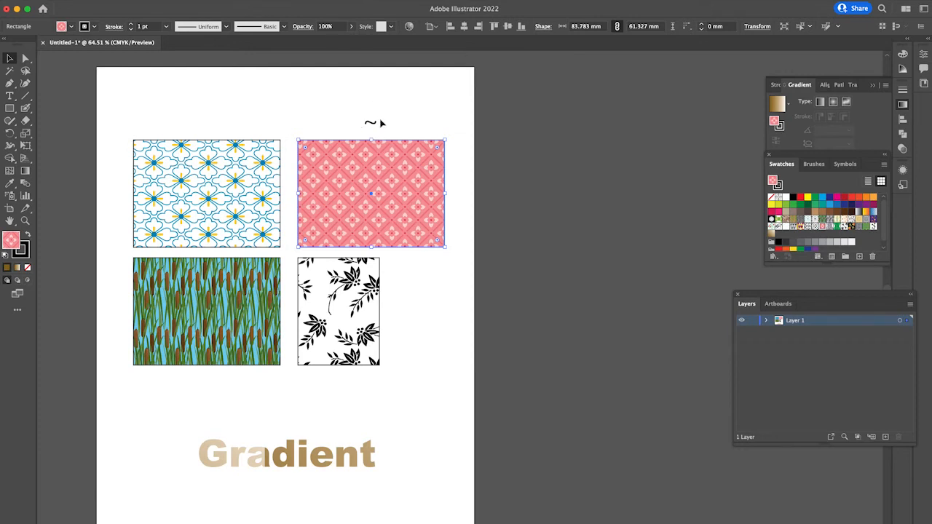
{"action": "mouse_move", "coordinate": [361, 128]}
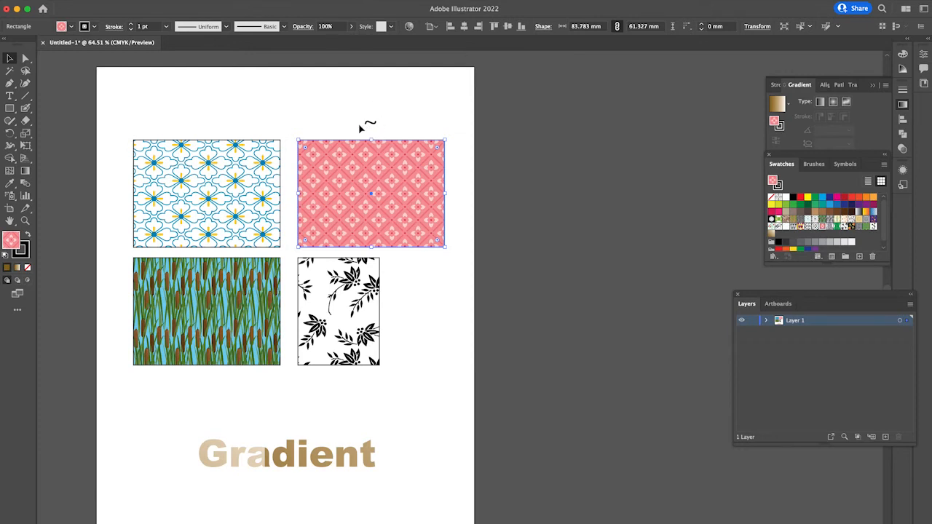
{"action": "mouse_move", "coordinate": [350, 128]}
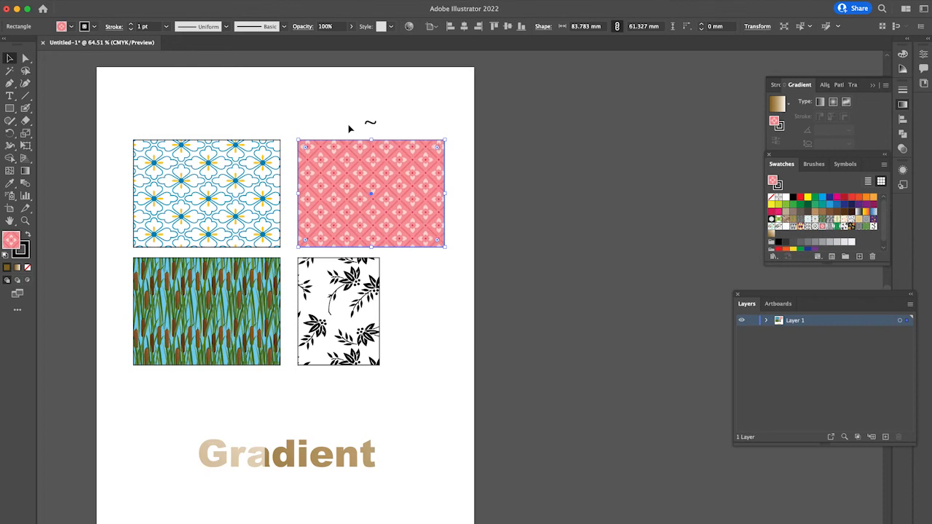
{"action": "mouse_move", "coordinate": [459, 125]}
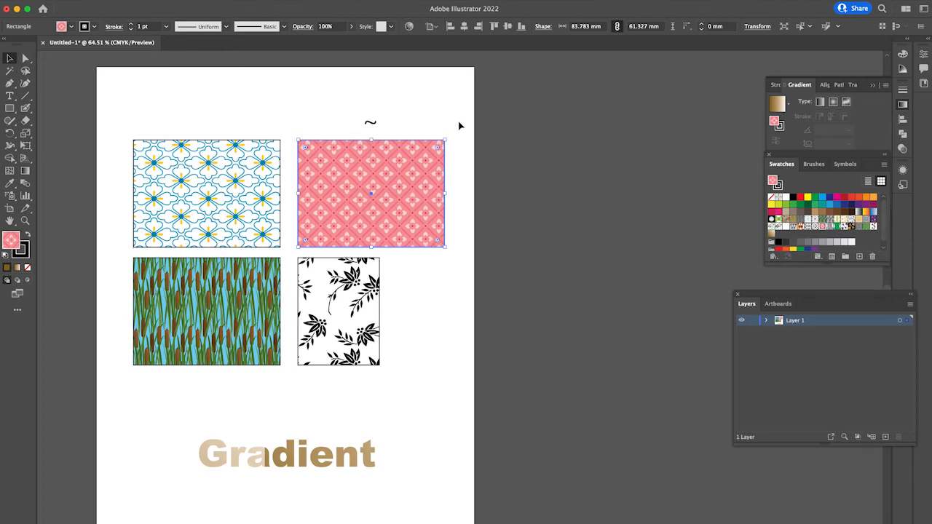
Deselect the pink rectangle after shifting its pattern, leaving the canvas with nothing selected
{"action": "left_click", "coordinate": [440, 115]}
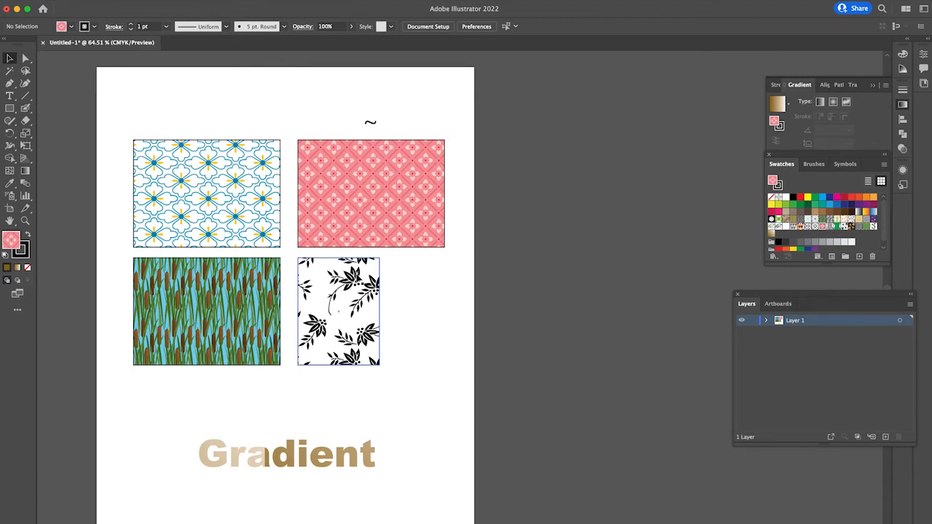
{"action": "left_click", "coordinate": [338, 312]}
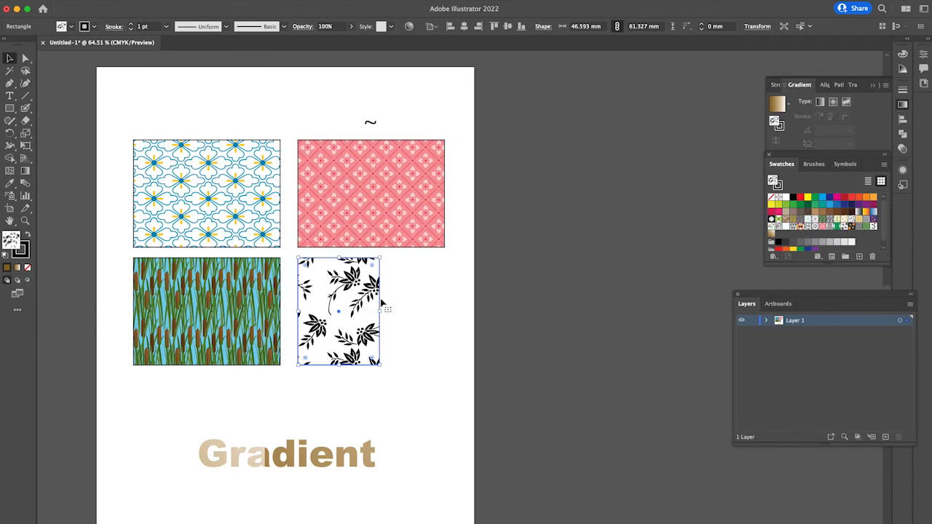
{"action": "mouse_move", "coordinate": [449, 263]}
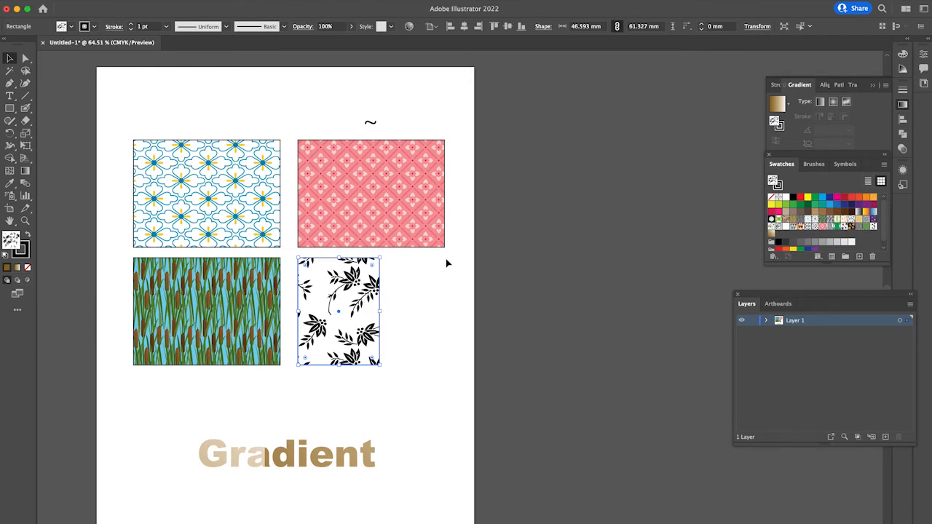
{"action": "mouse_move", "coordinate": [385, 309]}
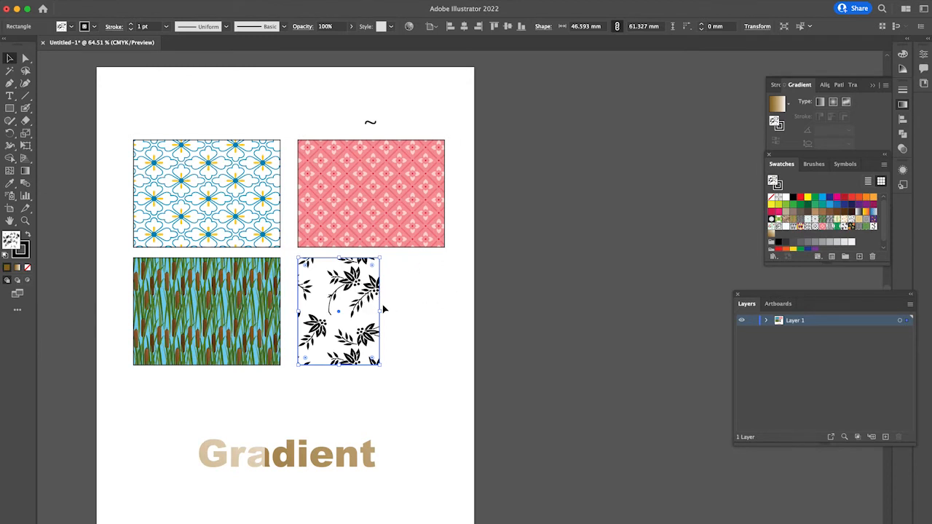
{"action": "left_click_drag", "start_coordinate": [378, 312], "coordinate": [425, 312]}
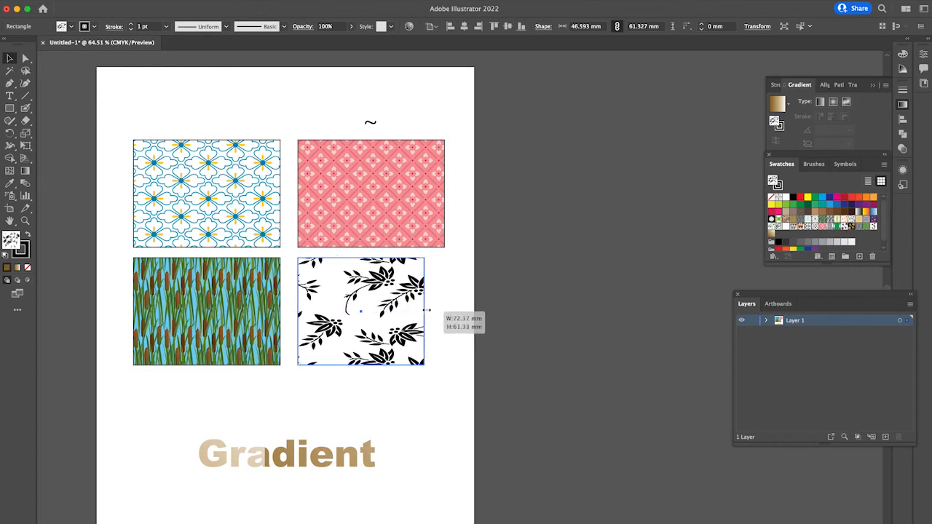
{"action": "left_click_drag", "start_coordinate": [425, 312], "coordinate": [446, 312]}
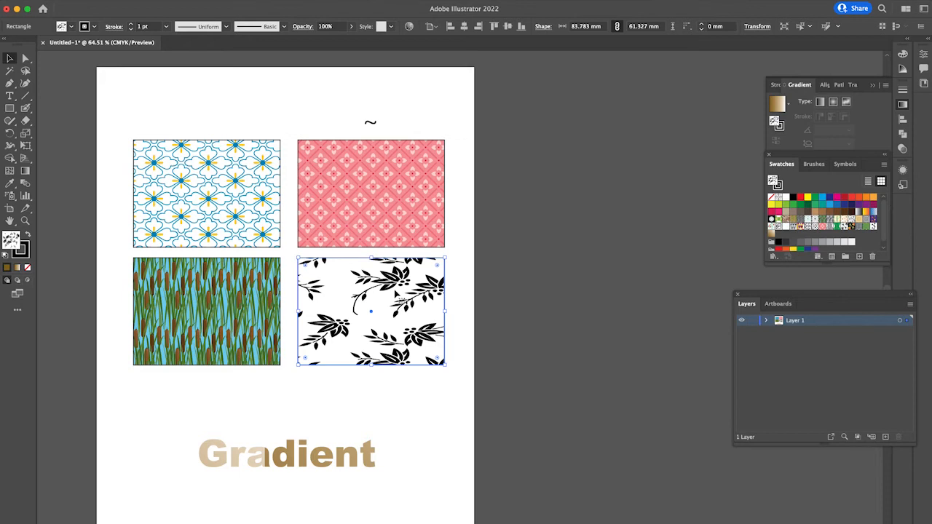
{"action": "mouse_move", "coordinate": [396, 301]}
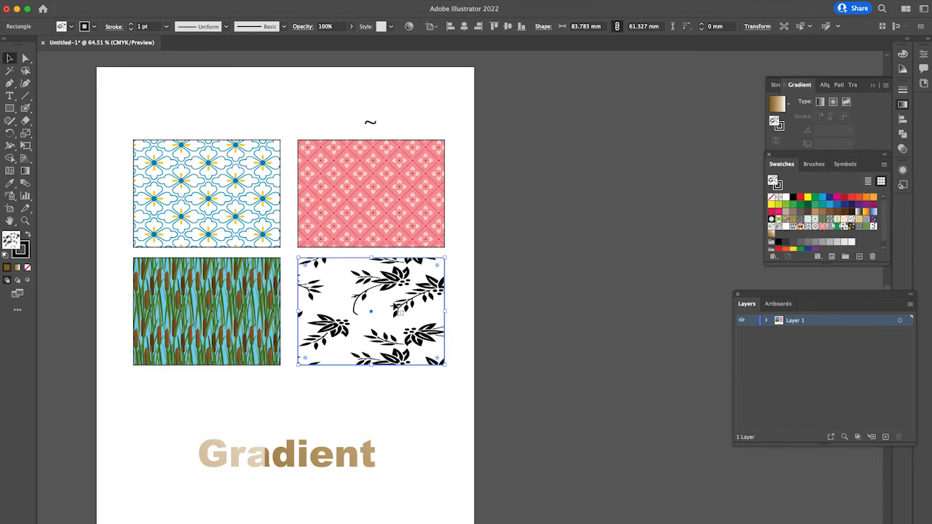
{"action": "mouse_move", "coordinate": [712, 210]}
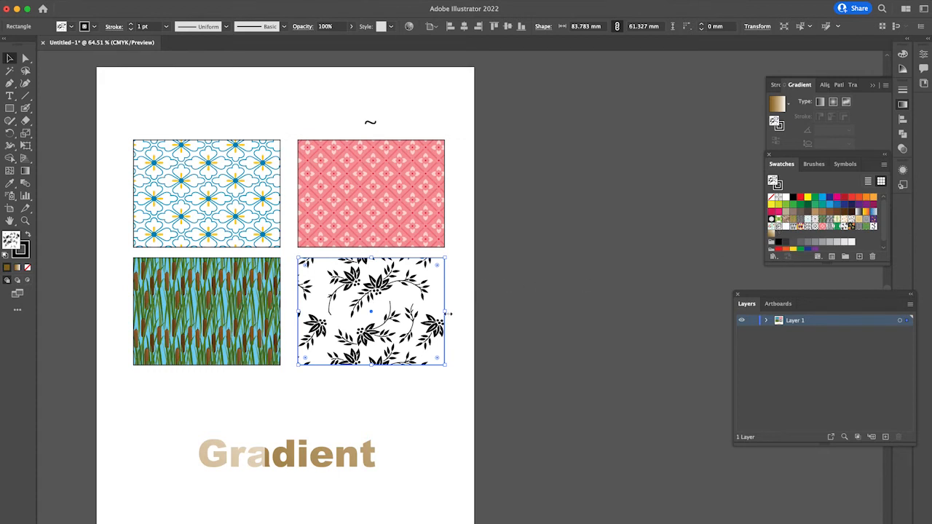
{"action": "left_click_drag", "start_coordinate": [446, 312], "coordinate": [387, 311]}
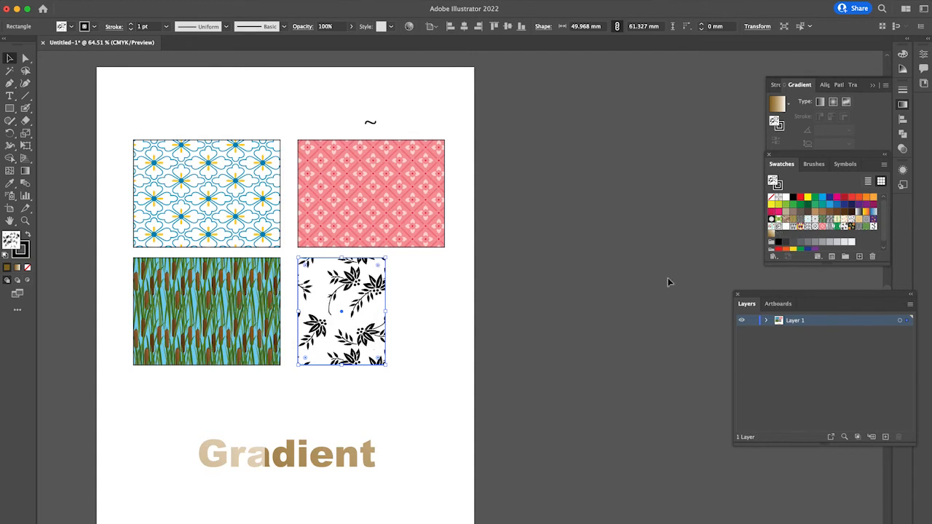
{"action": "mouse_move", "coordinate": [399, 300]}
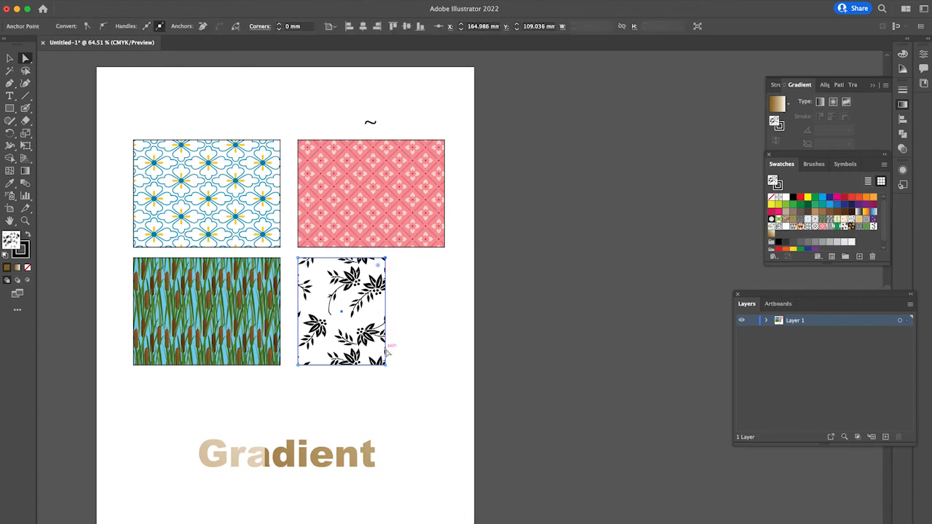
{"action": "mouse_move", "coordinate": [391, 367]}
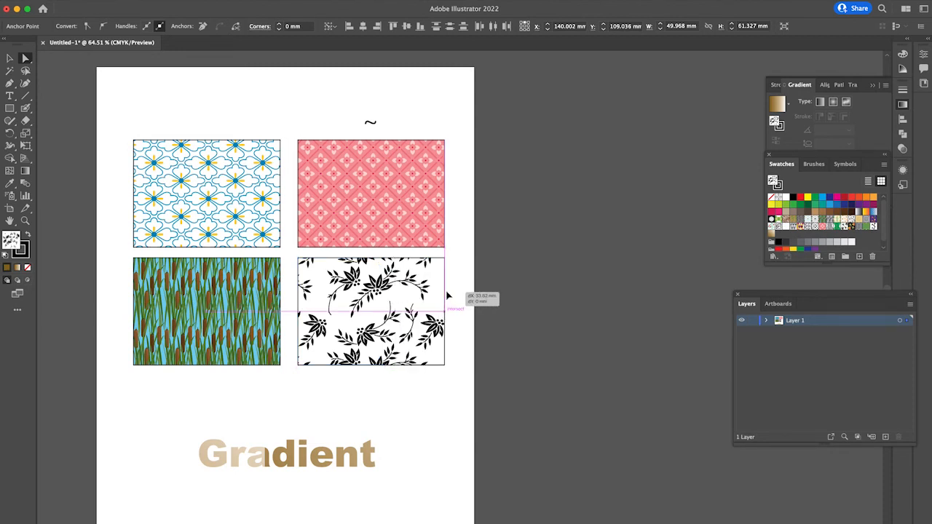
Drag the leaf rectangle's right edge outward to the pink one's width, then try and revert a corner move
{"action": "left_click_drag", "start_coordinate": [444, 309], "coordinate": [575, 308]}
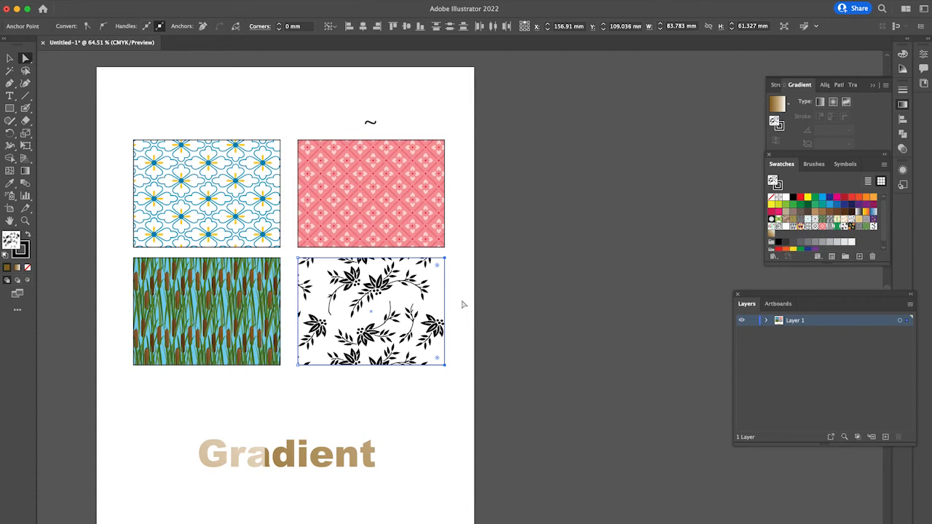
{"action": "mouse_move", "coordinate": [457, 262]}
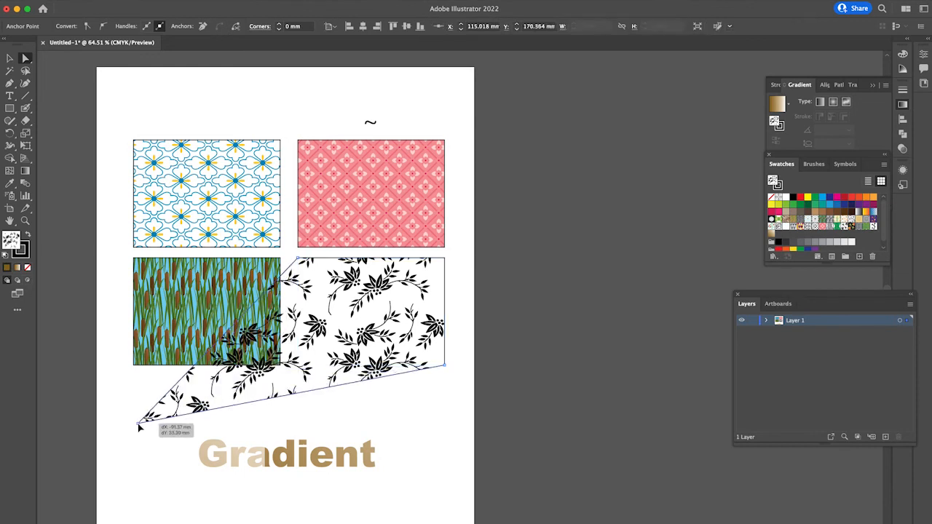
{"action": "left_click_drag", "start_coordinate": [140, 428], "coordinate": [290, 508]}
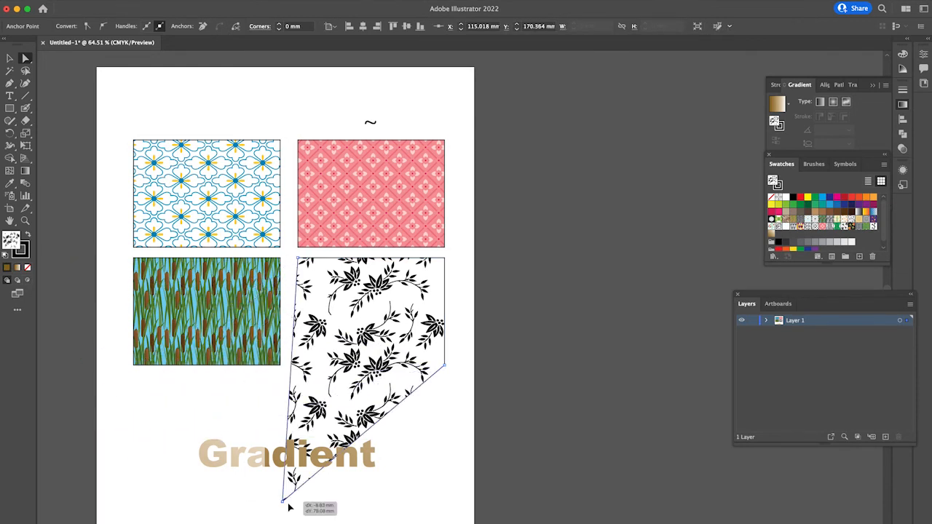
{"action": "left_click_drag", "start_coordinate": [284, 502], "coordinate": [131, 381]}
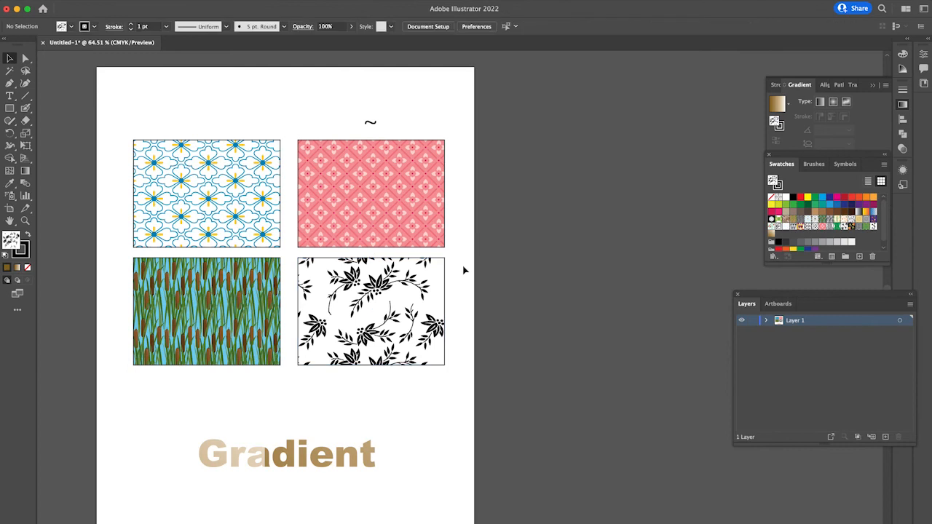
{"action": "mouse_move", "coordinate": [391, 153]}
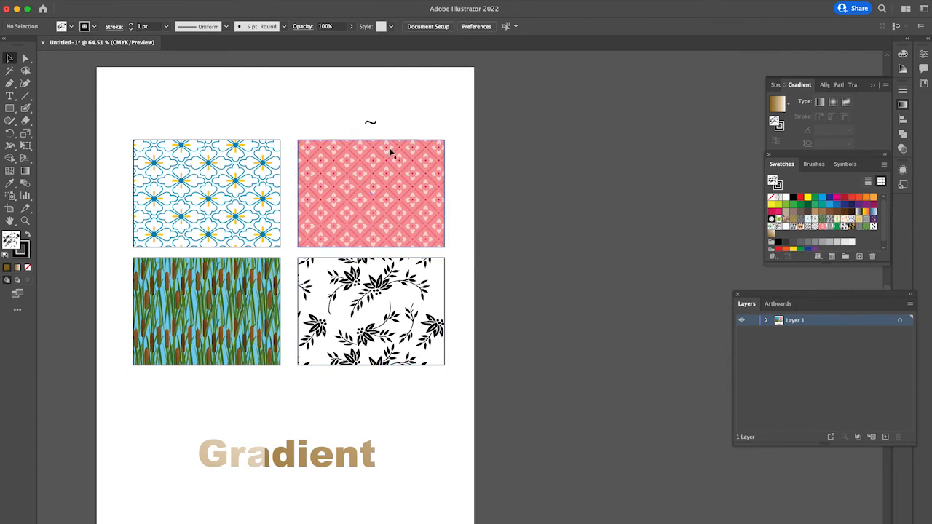
{"action": "mouse_move", "coordinate": [379, 439]}
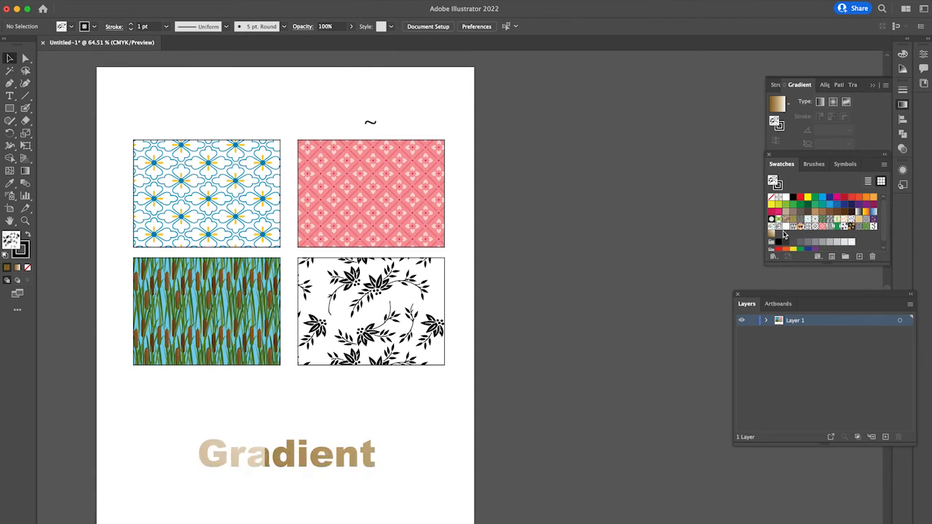
{"action": "mouse_move", "coordinate": [265, 491]}
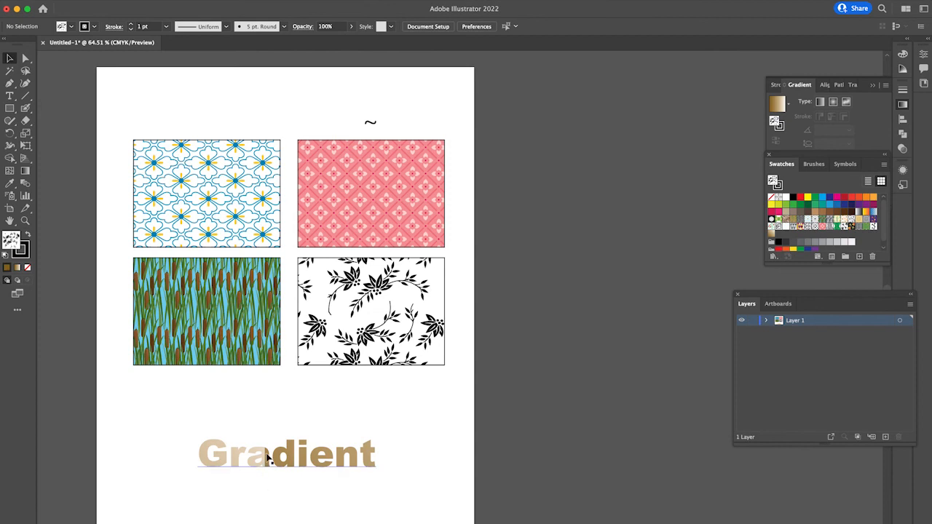
Select the Gradient text, shift its golden-brown gradient with ~-drag, then deselect it
{"action": "left_click", "coordinate": [286, 455]}
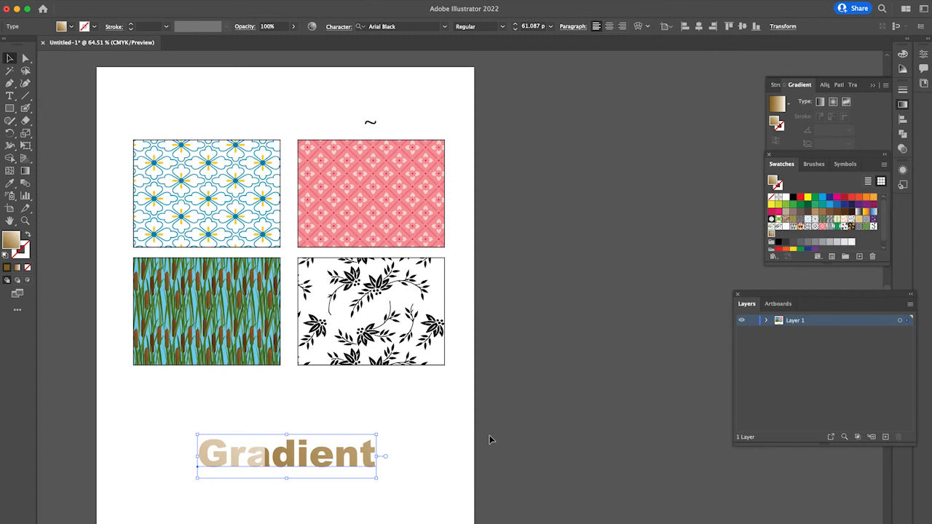
{"action": "mouse_move", "coordinate": [418, 476]}
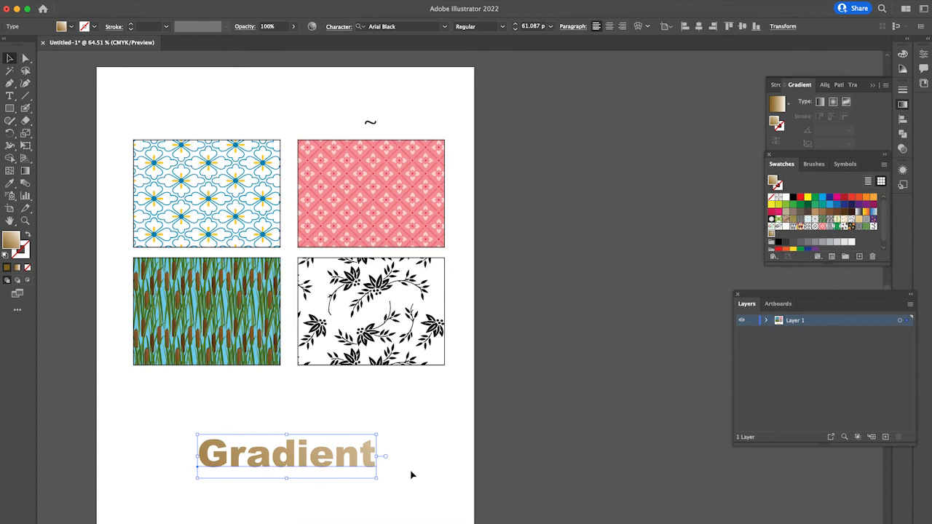
{"action": "left_click", "coordinate": [448, 437]}
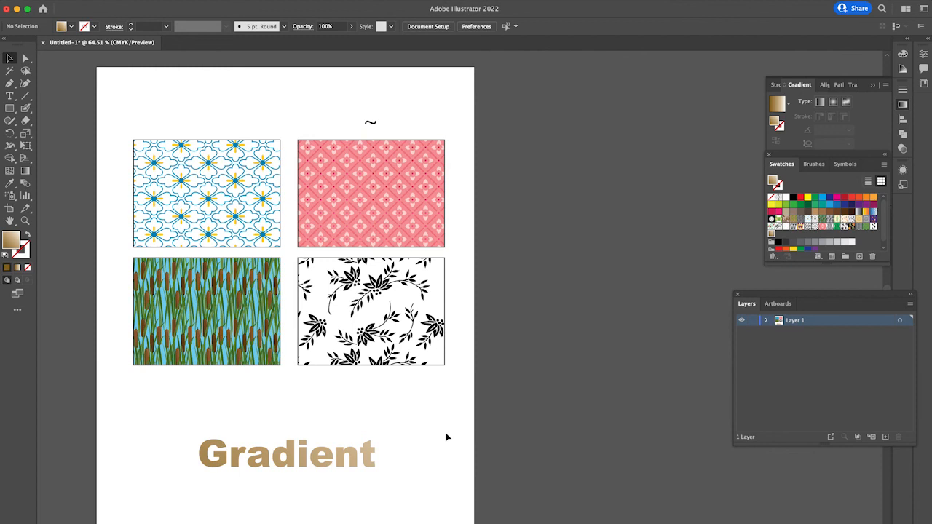
{"action": "mouse_move", "coordinate": [643, 192]}
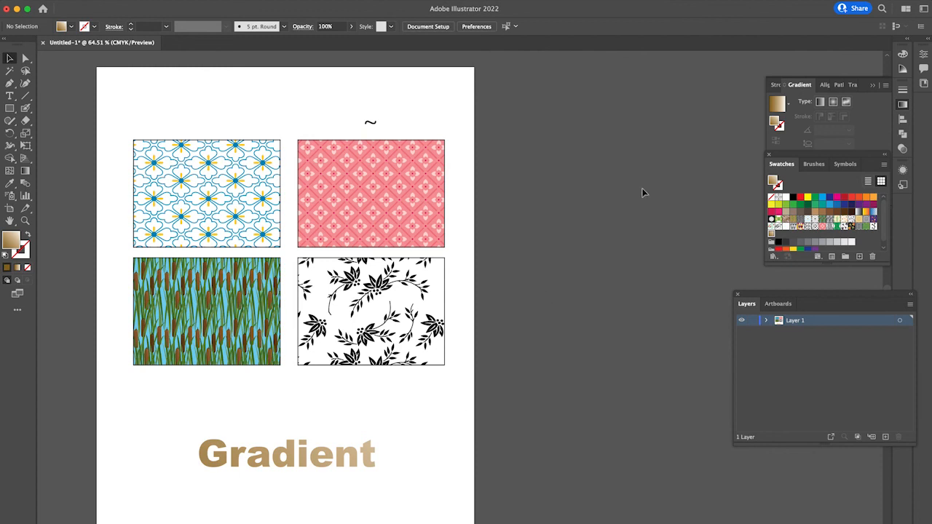